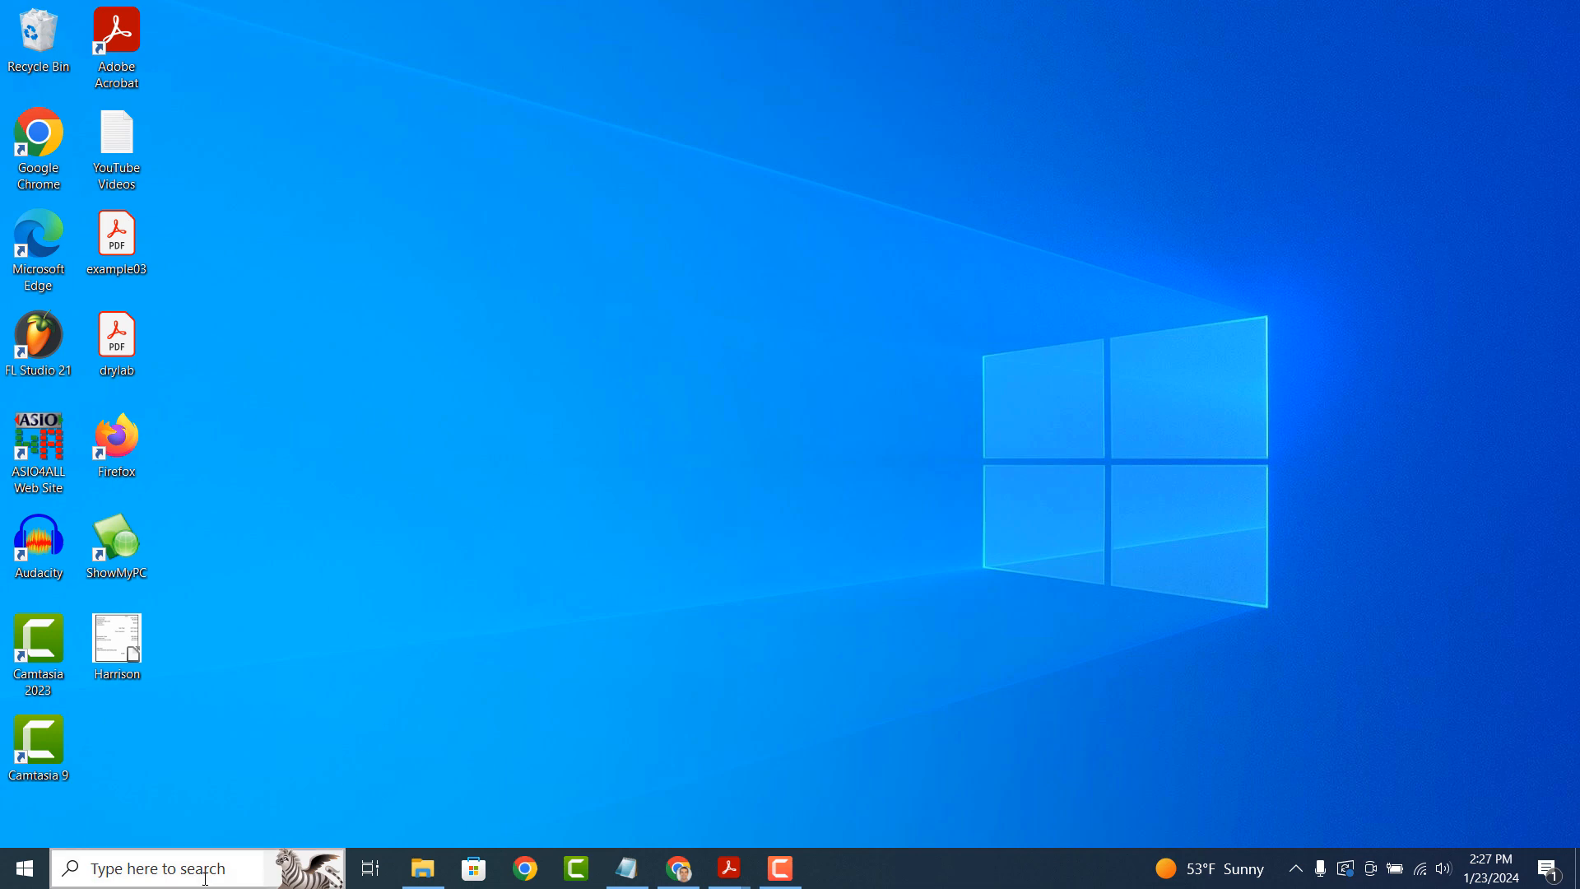
{"action": "type", "text": "Command Prompt"}
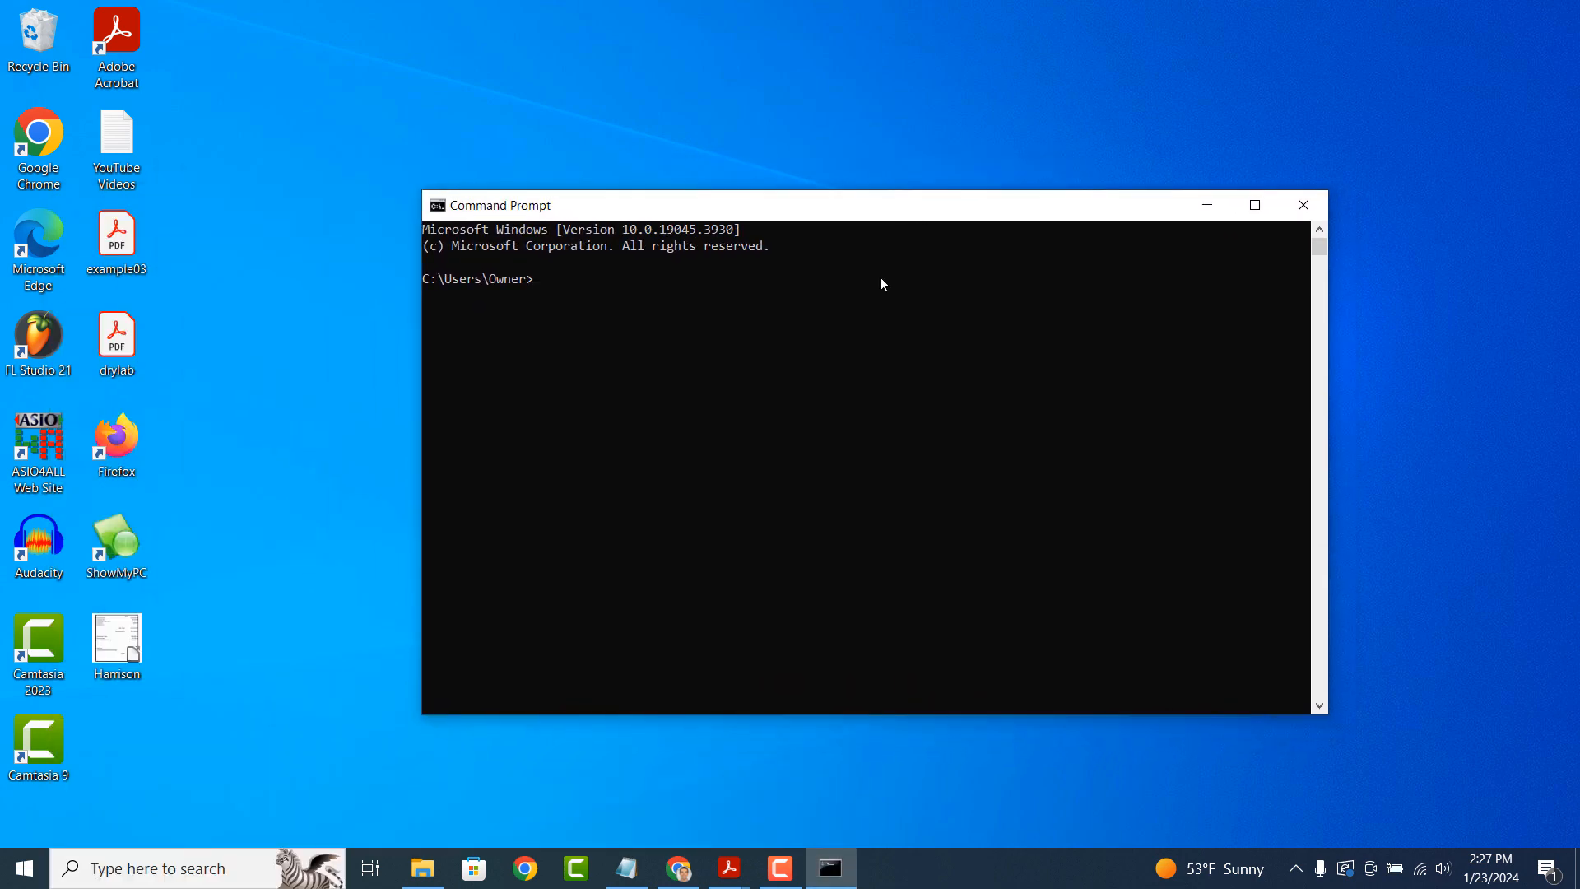
{"action": "type", "text": "wmic bio"}
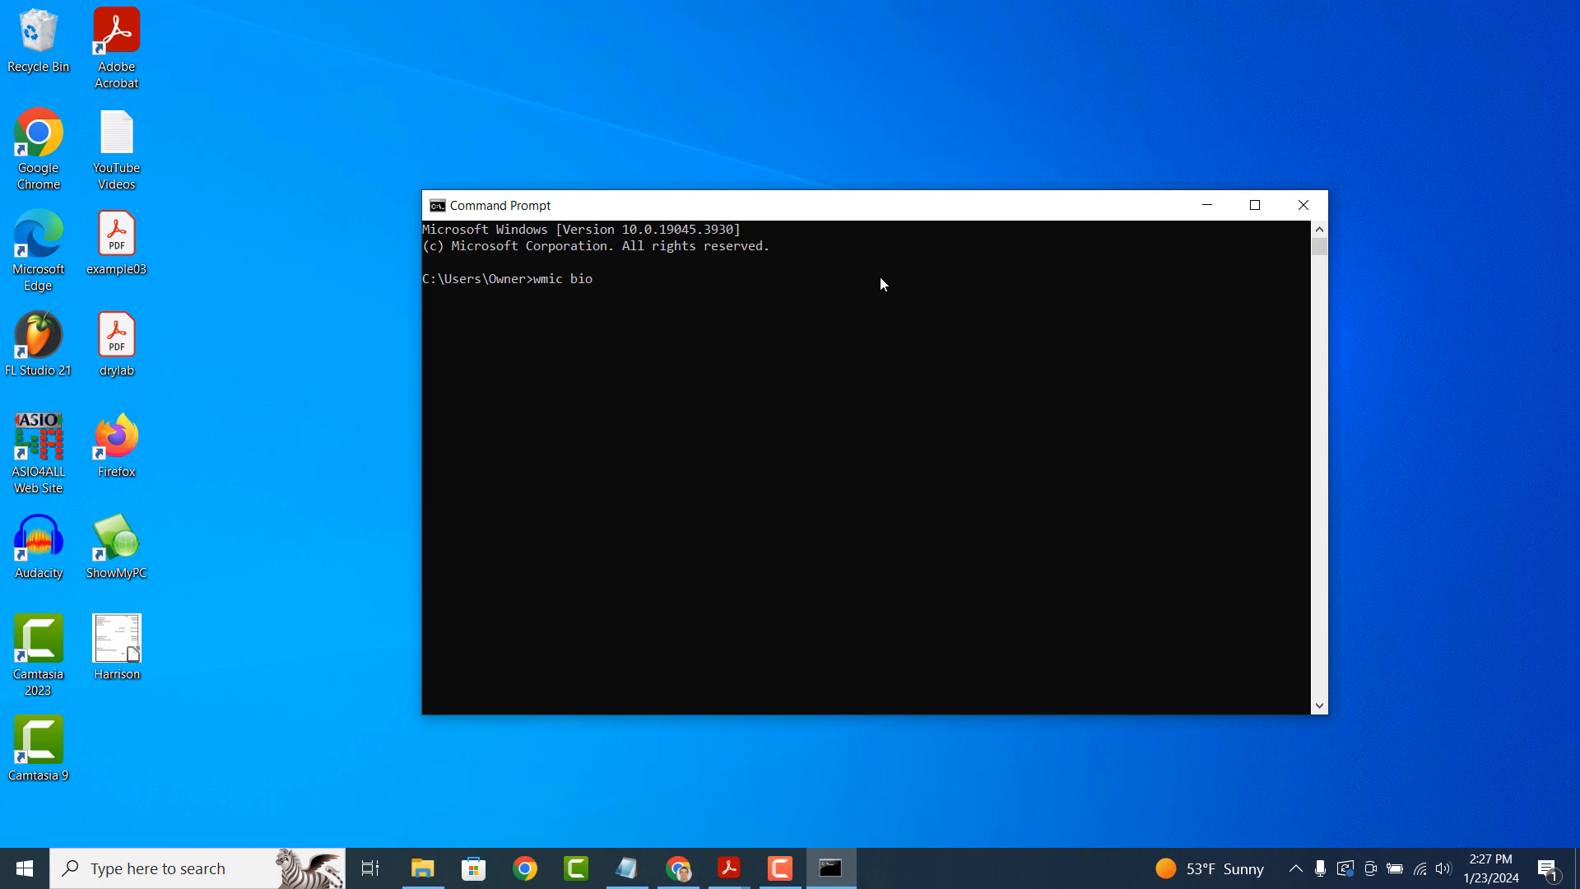